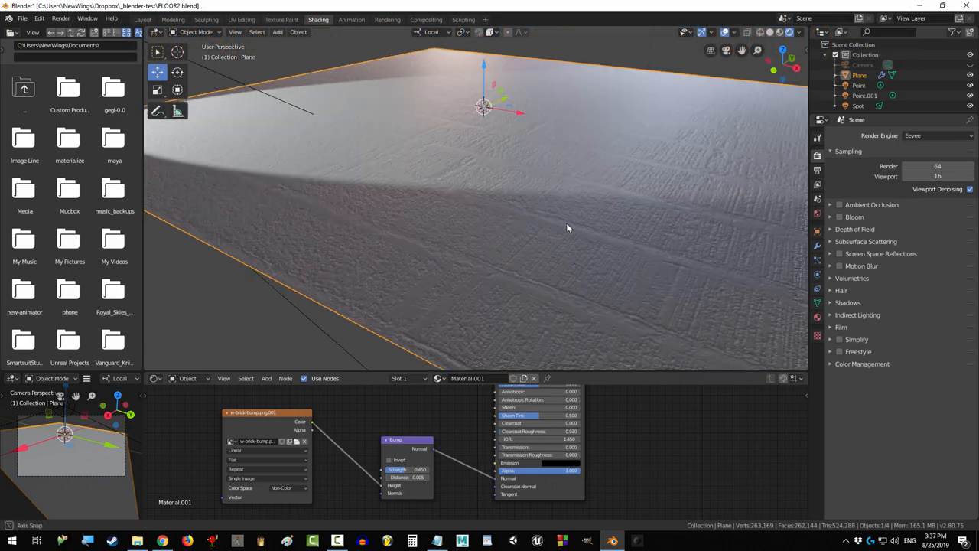
Set the scene's render engine to Cycles in Render Properties
{"action": "left_click", "coordinate": [937, 135]}
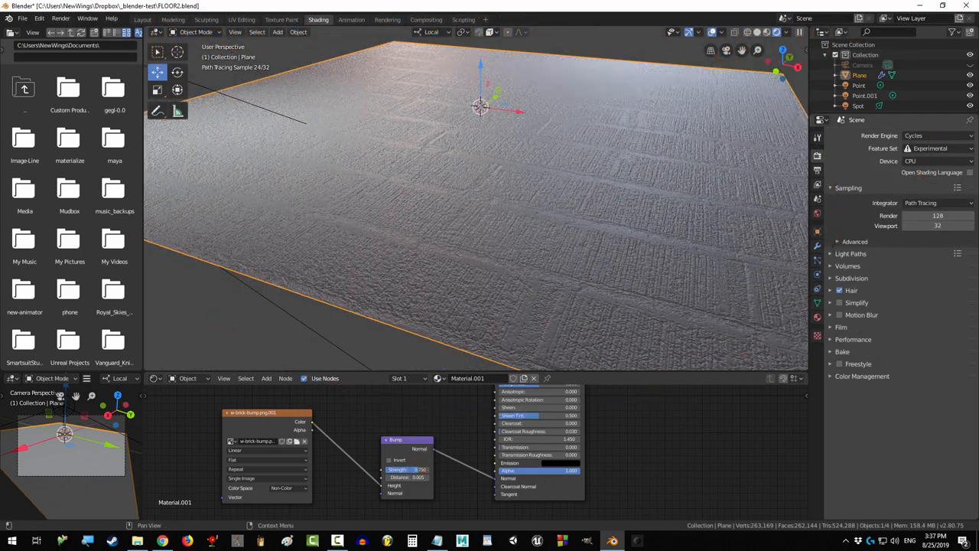